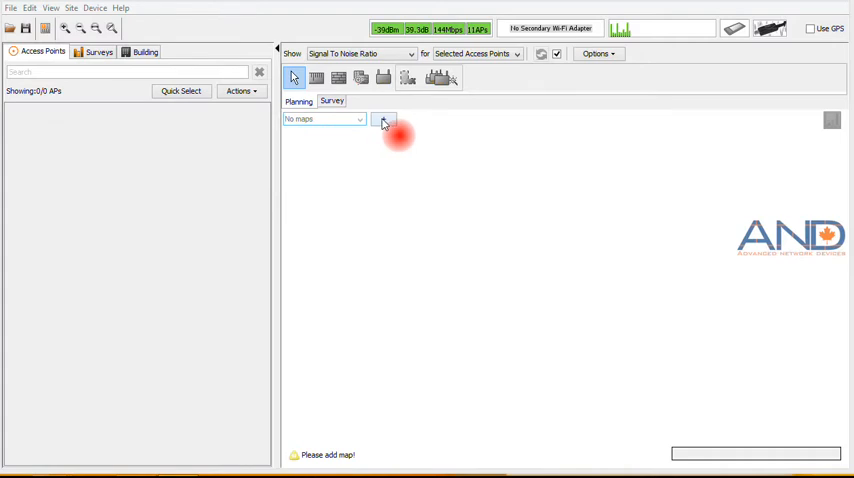
- Add the spaze-palazo-floor-plan-5 image as the project's map
{"action": "left_click", "coordinate": [384, 119]}
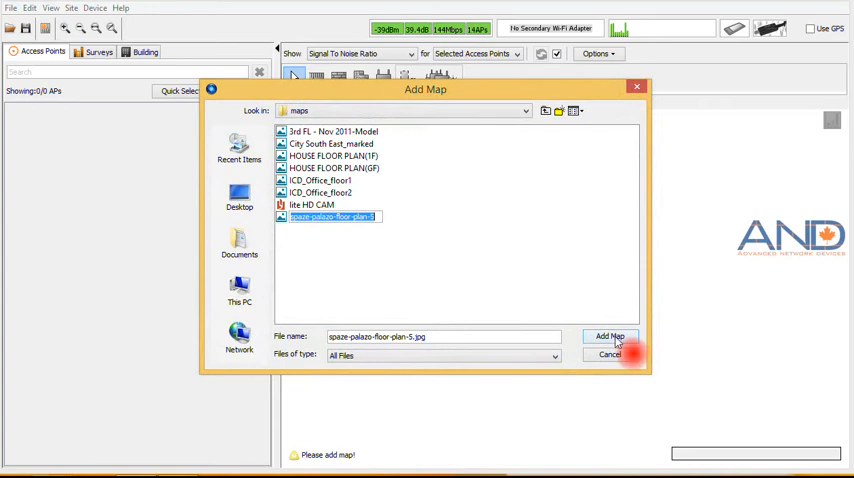
{"action": "left_click", "coordinate": [610, 336]}
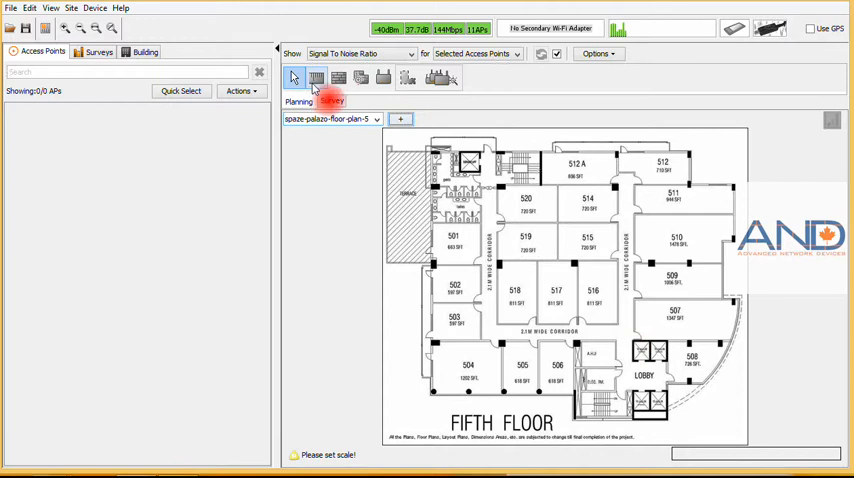
{"action": "mouse_move", "coordinate": [316, 78]}
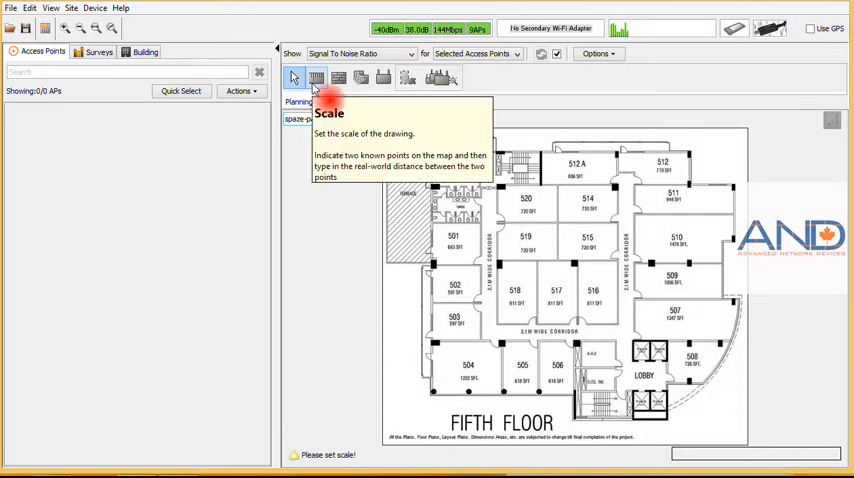
{"action": "mouse_move", "coordinate": [339, 78]}
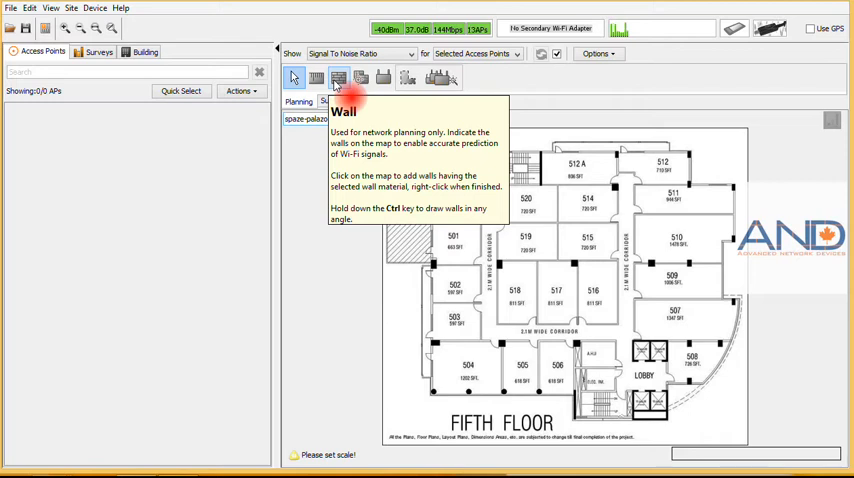
{"action": "mouse_move", "coordinate": [361, 78]}
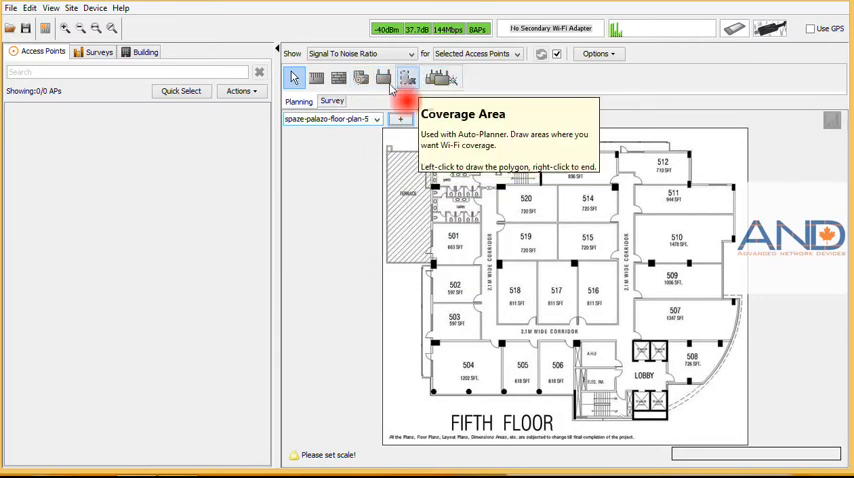
{"action": "mouse_move", "coordinate": [383, 78]}
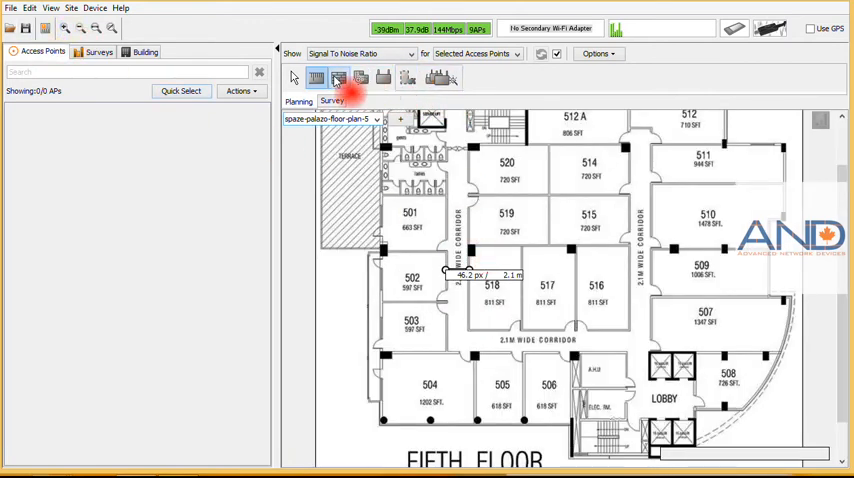
- Draw Dry Wall (3dB) walls around rooms 514, 515, 518, 519 and 520
{"action": "left_click", "coordinate": [608, 79]}
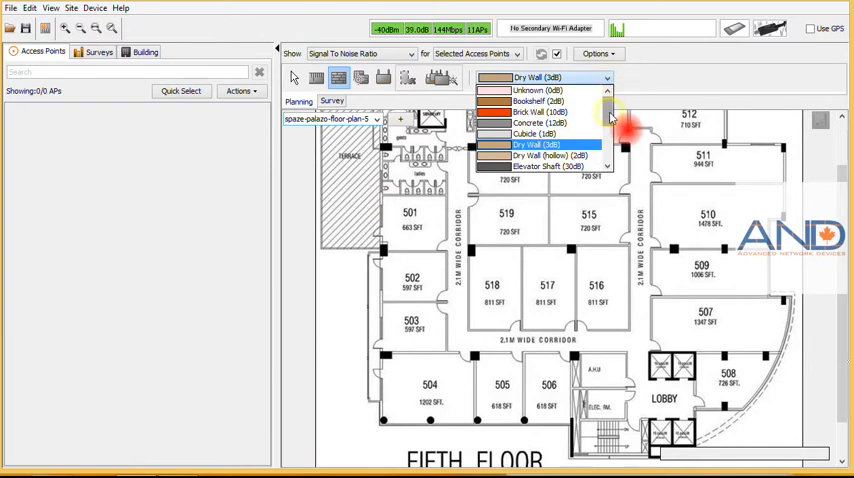
{"action": "scroll", "scroll_direction": "down", "scroll_amount": 3}
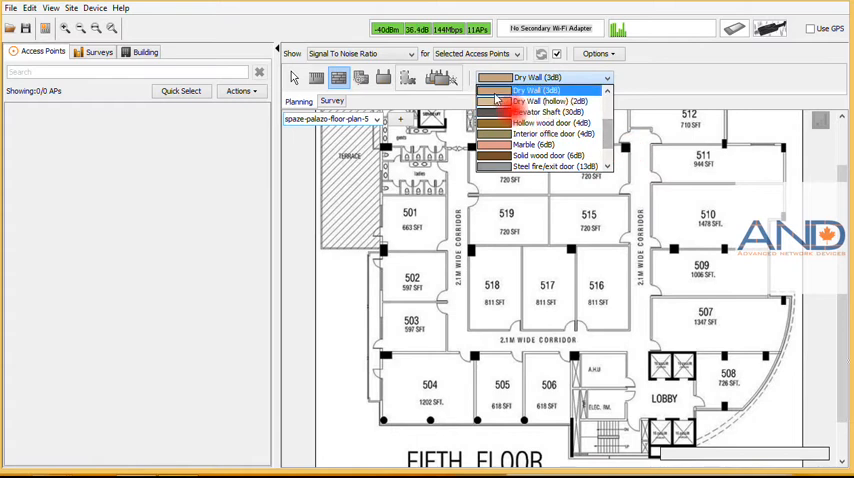
{"action": "left_click", "coordinate": [544, 89]}
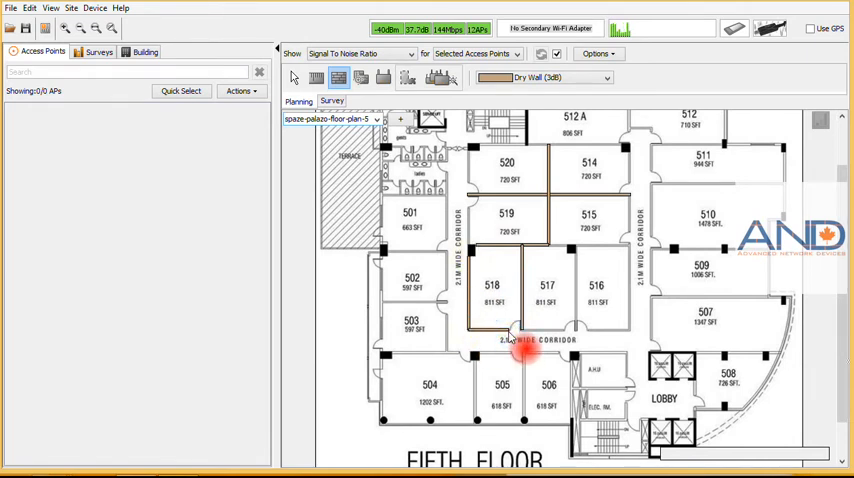
{"action": "left_click", "coordinate": [606, 77]}
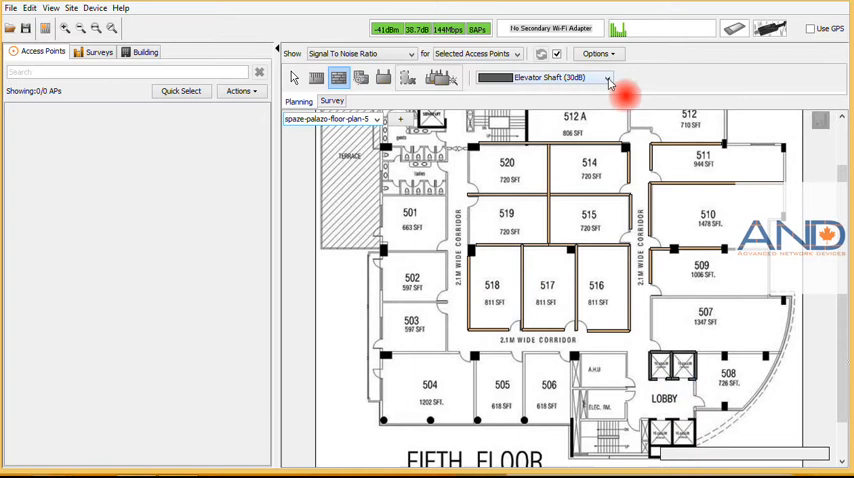
- Extend walls around rooms 516, 517 and 509–511, reopening the material list
{"action": "left_click", "coordinate": [608, 77]}
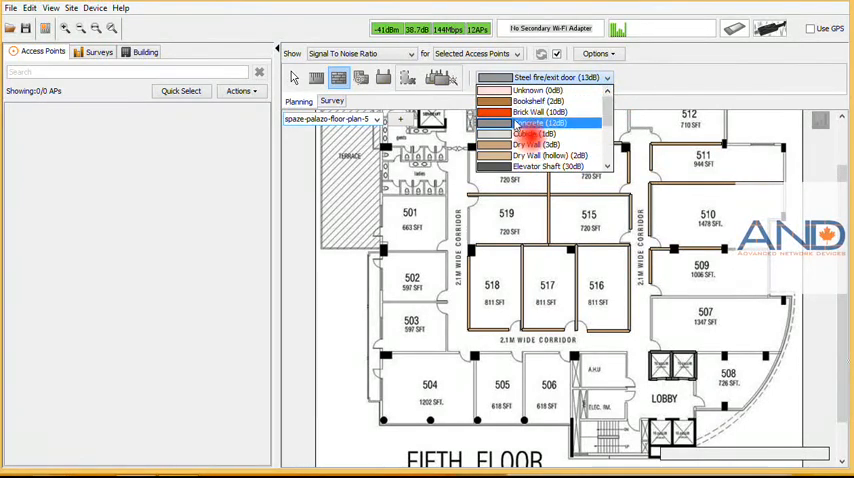
- Draw further walls using Concrete (12dB) and then Thick Window (3dB) materials
{"action": "left_click", "coordinate": [537, 123]}
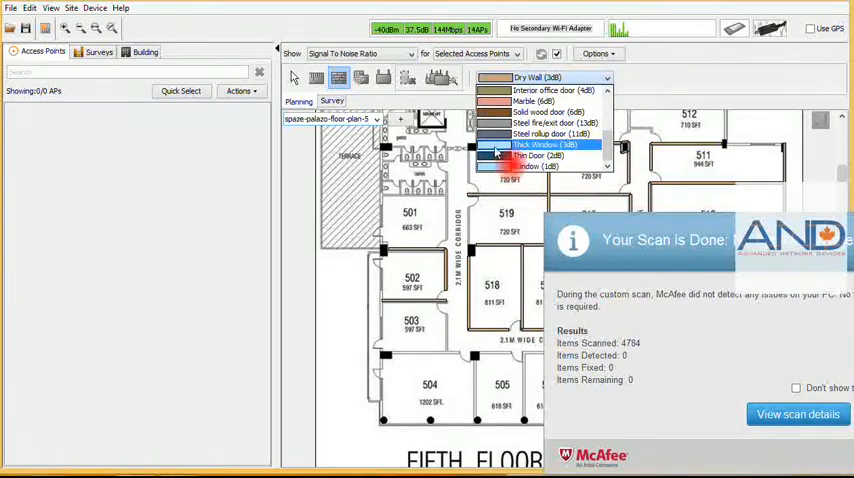
{"action": "left_click", "coordinate": [545, 144]}
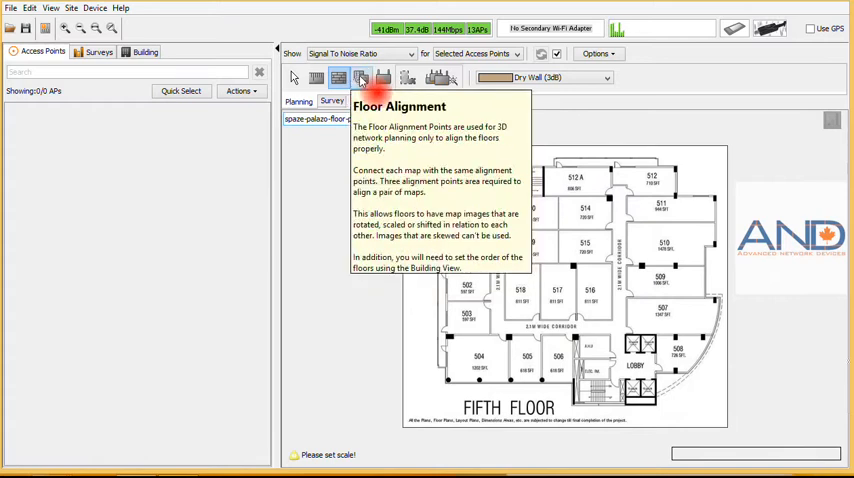
- Place Alignment Points 1, 2 and 3 at corners of the fifth-floor plan
{"action": "left_click", "coordinate": [360, 78]}
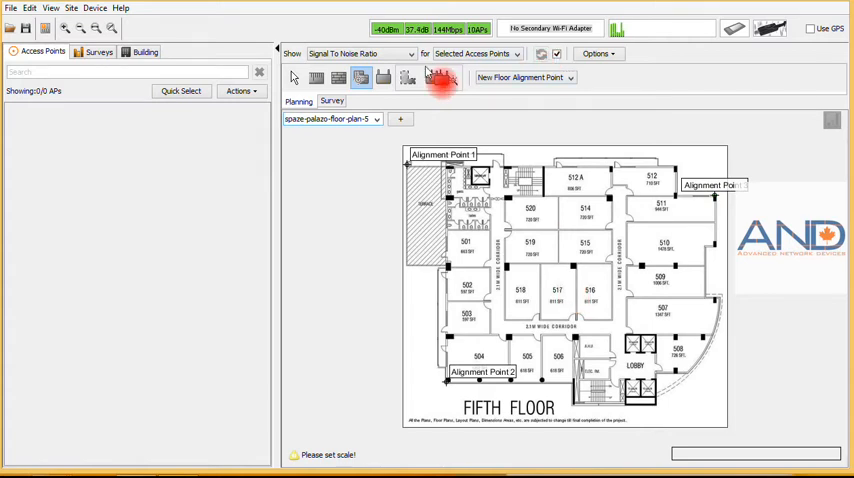
{"action": "mouse_move", "coordinate": [407, 78]}
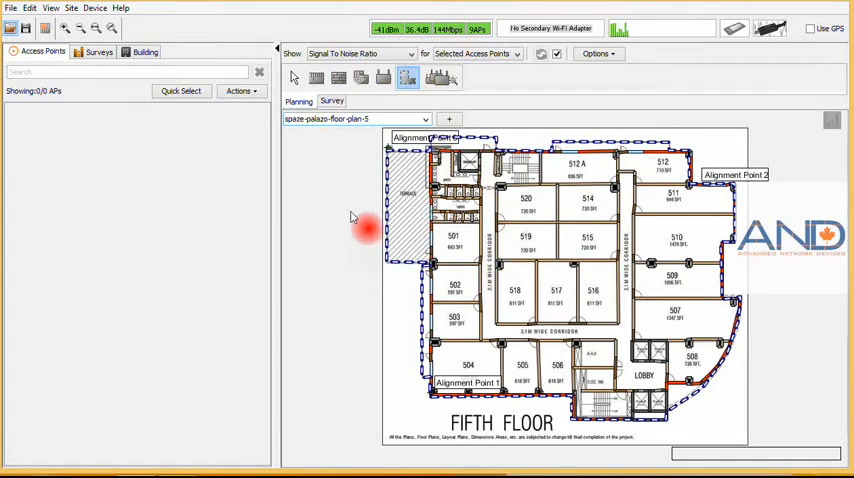
{"action": "mouse_move", "coordinate": [390, 105]}
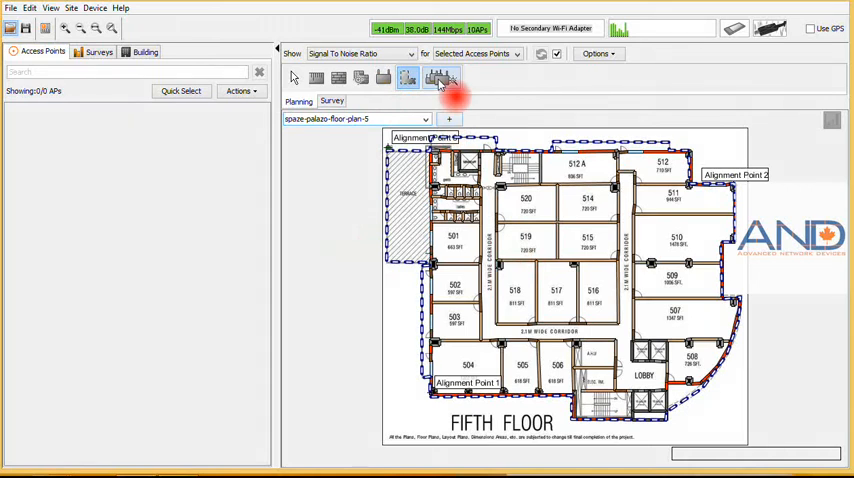
{"action": "mouse_move", "coordinate": [440, 80]}
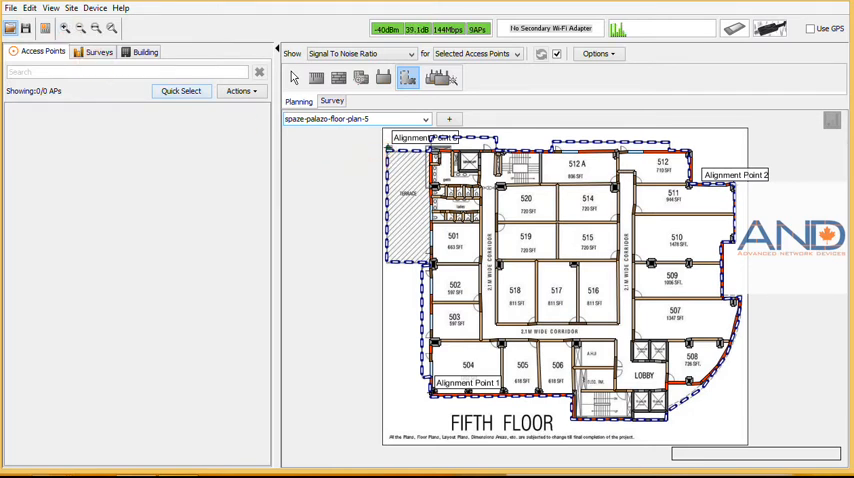
{"action": "left_click", "coordinate": [71, 8]}
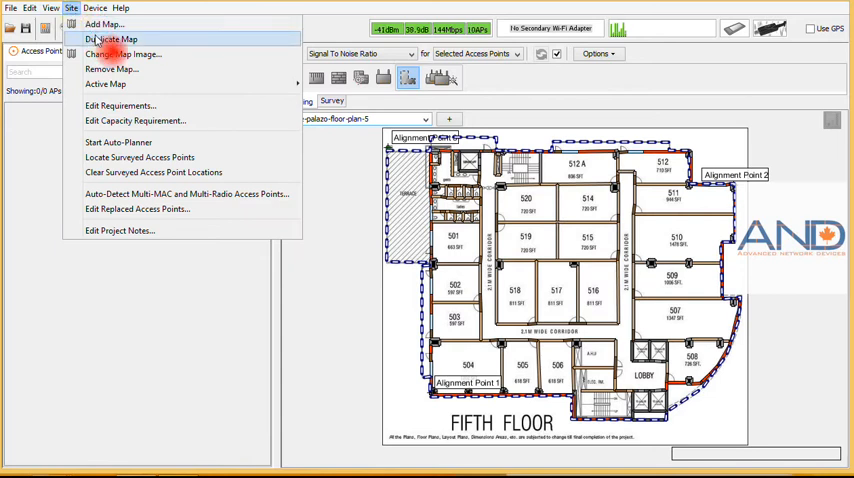
{"action": "mouse_move", "coordinate": [283, 347]}
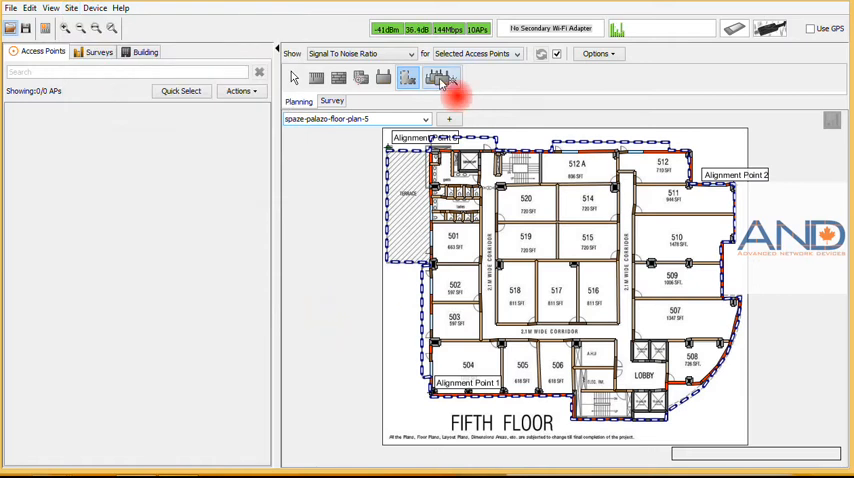
- Set the Auto-Planner requirement to Voice with a generic 11n/ac dual-radio AP on 5 GHz
{"action": "left_click", "coordinate": [440, 79]}
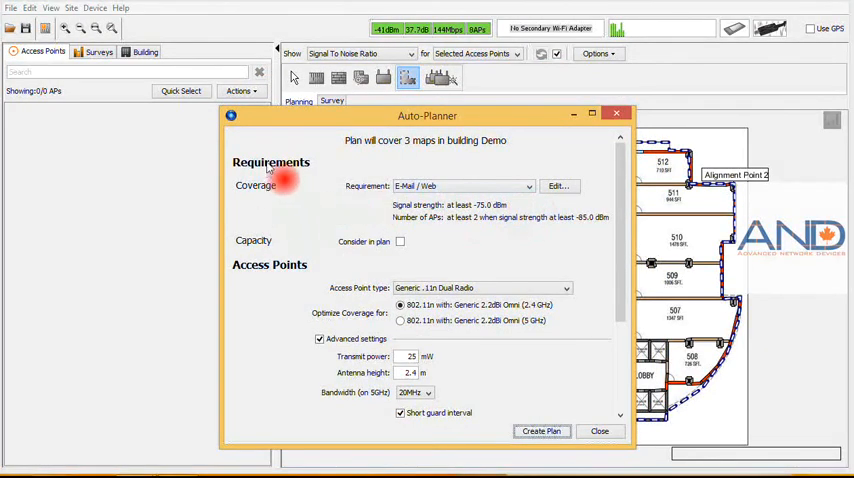
{"action": "left_click", "coordinate": [528, 186]}
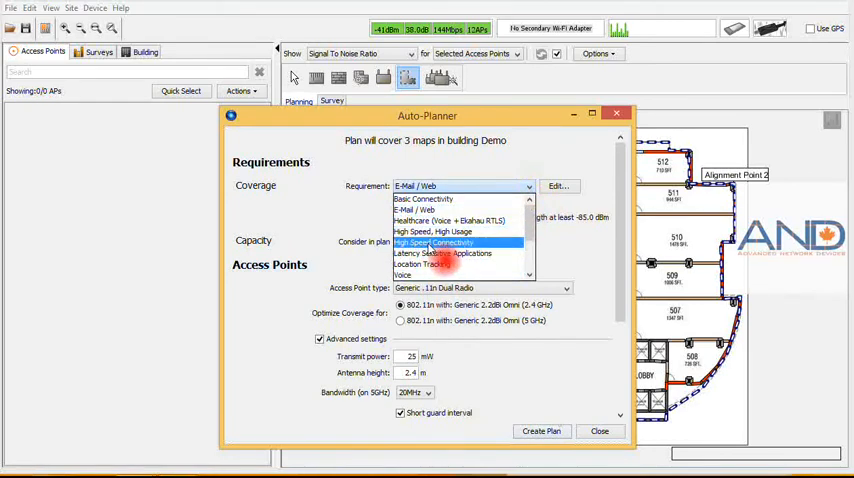
{"action": "scroll", "scroll_direction": "down", "scroll_amount": 3}
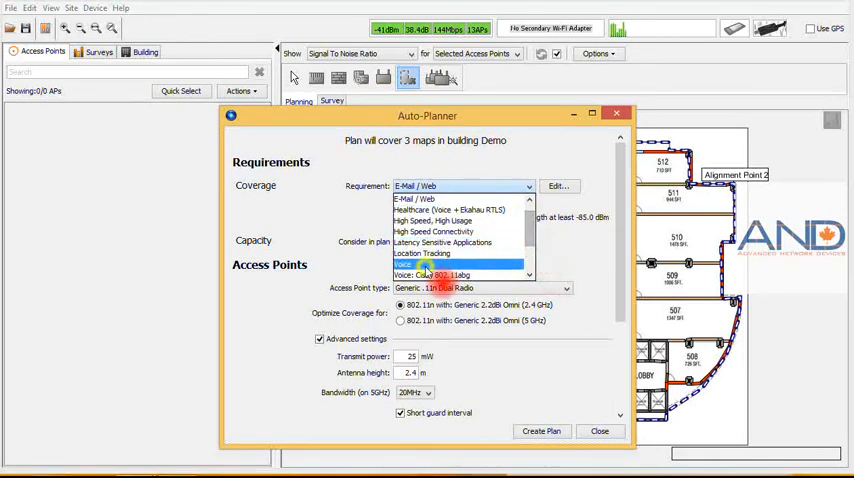
{"action": "left_click", "coordinate": [420, 263]}
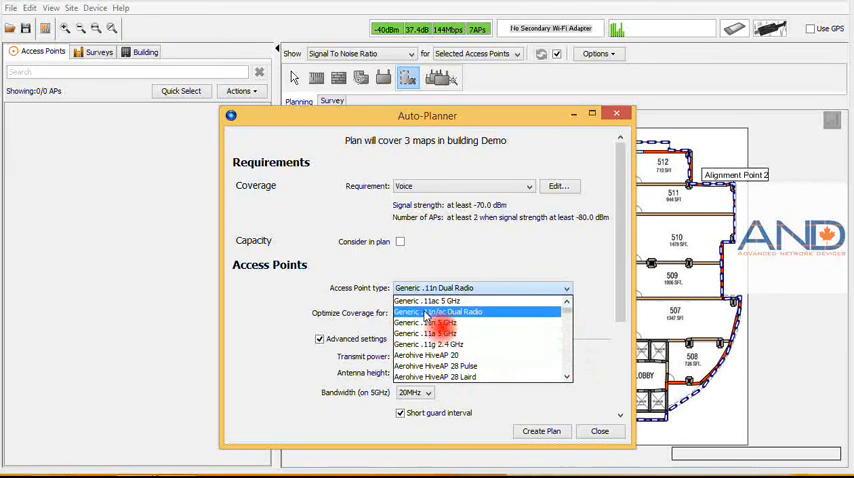
{"action": "left_click", "coordinate": [440, 311]}
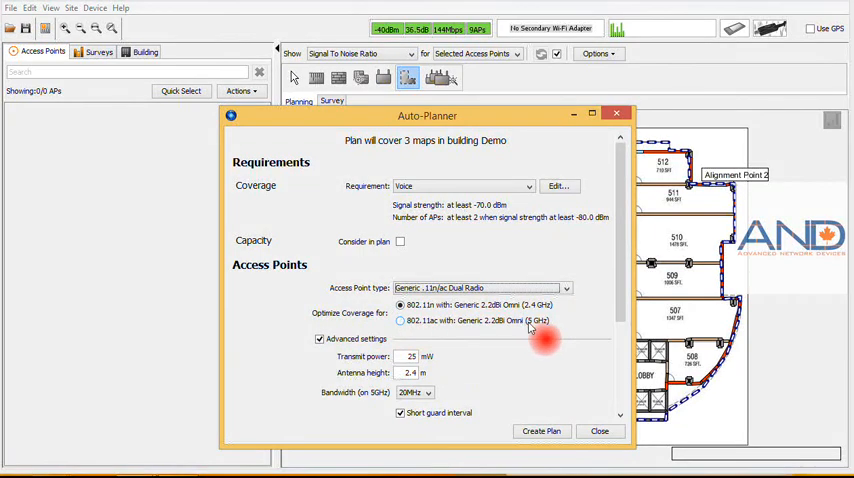
{"action": "left_click", "coordinate": [400, 320]}
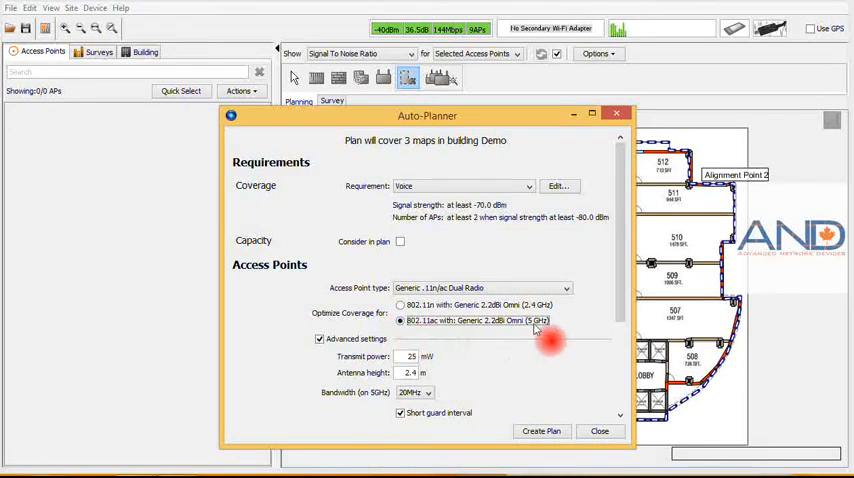
- Choose 80MHz bandwidth and short guard interval, then generate the access point plan
{"action": "left_click", "coordinate": [428, 392]}
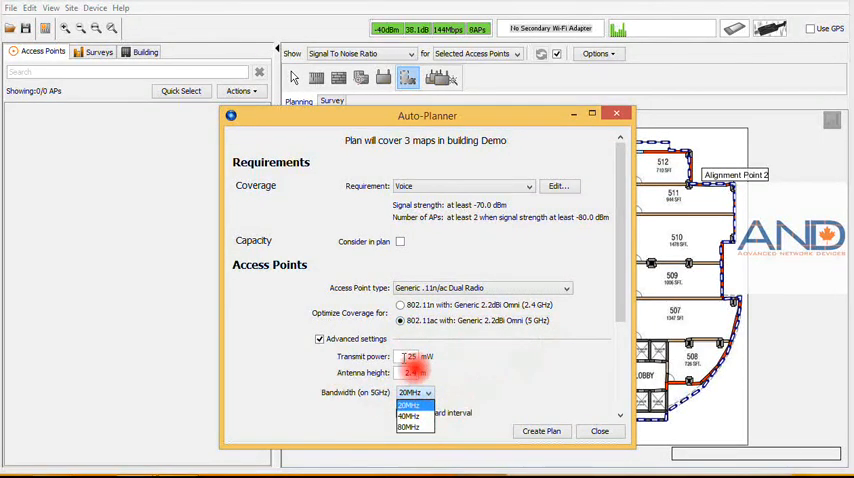
{"action": "left_click", "coordinate": [409, 404]}
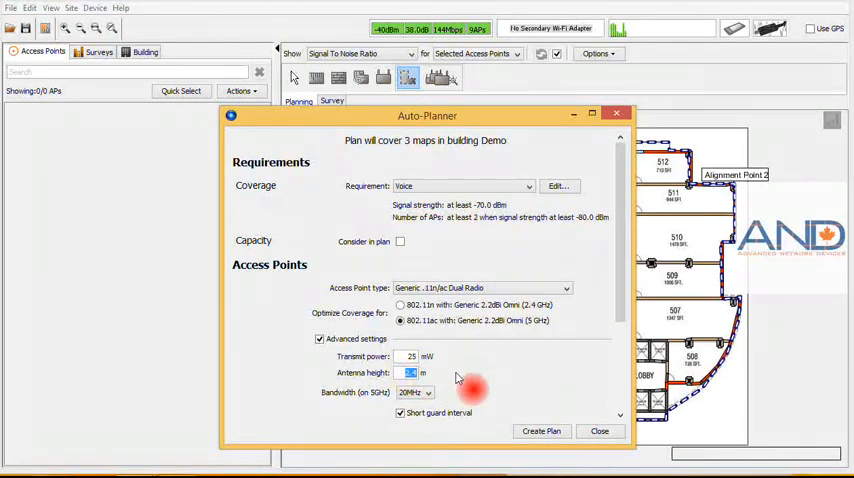
{"action": "left_click", "coordinate": [428, 392]}
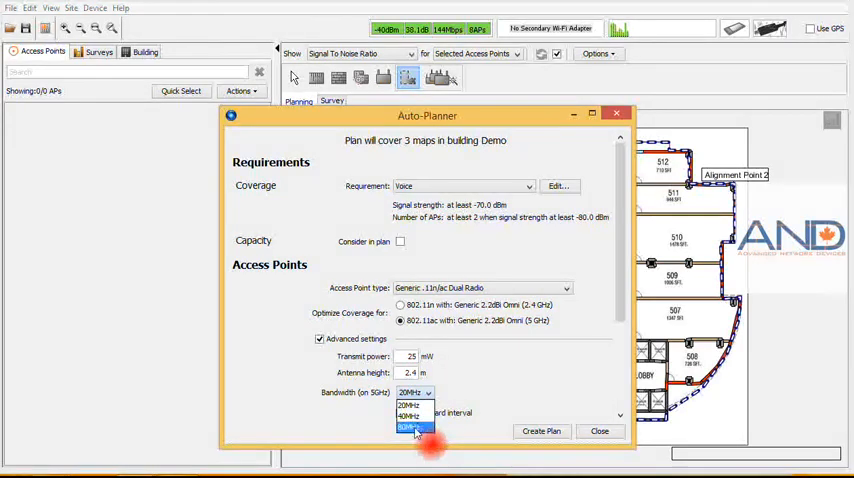
{"action": "left_click", "coordinate": [408, 427]}
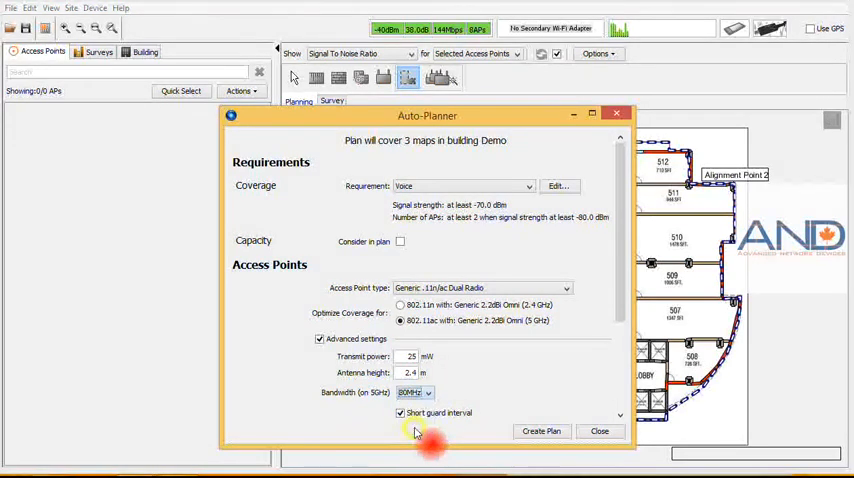
{"action": "left_click", "coordinate": [541, 431]}
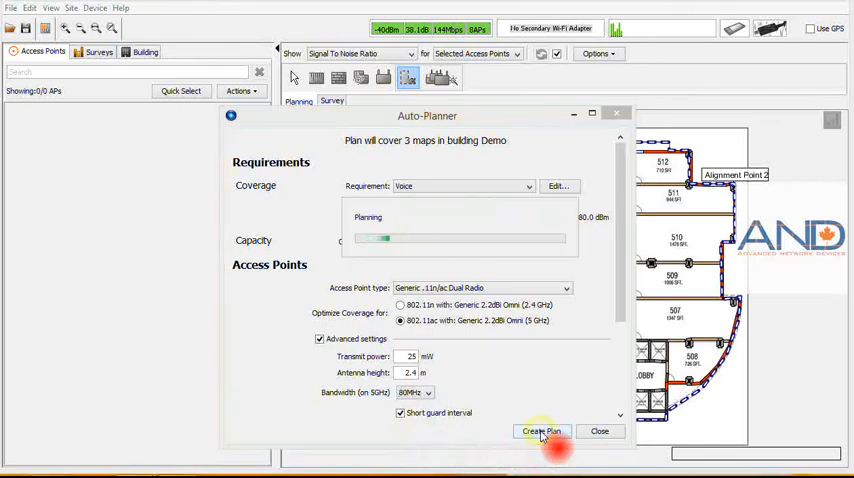
{"action": "left_click", "coordinate": [541, 431]}
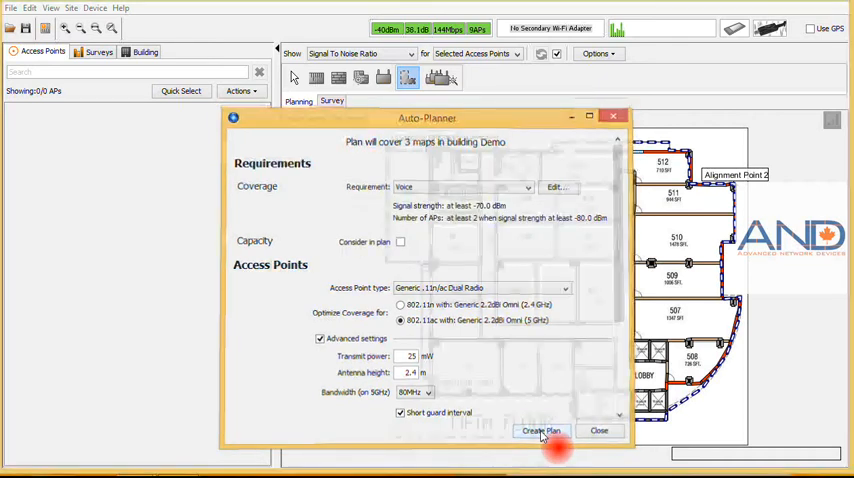
{"action": "left_click", "coordinate": [541, 430]}
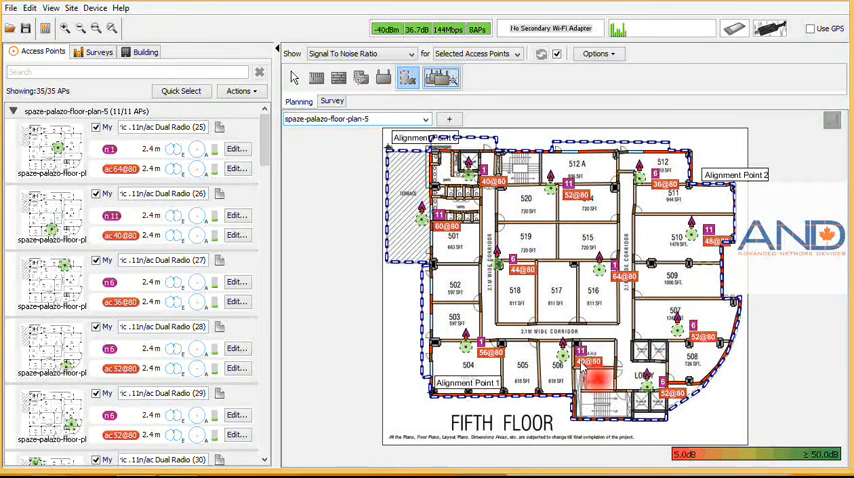
{"action": "mouse_move", "coordinate": [590, 362]}
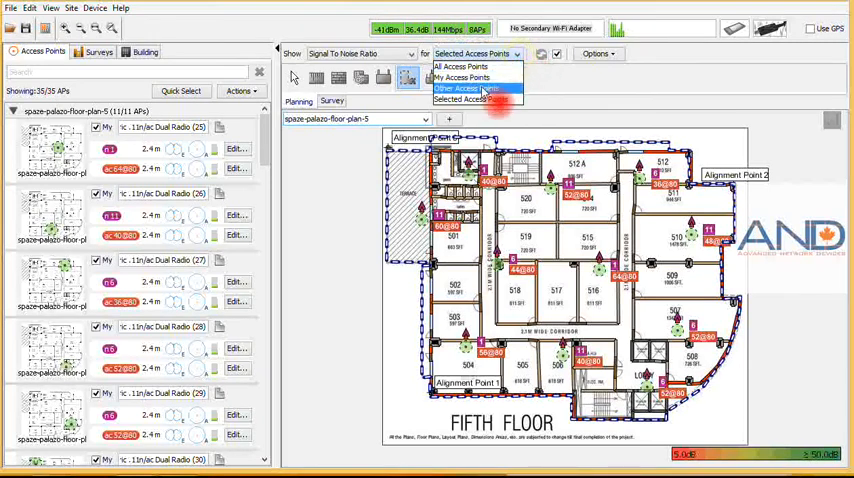
{"action": "mouse_move", "coordinate": [480, 99]}
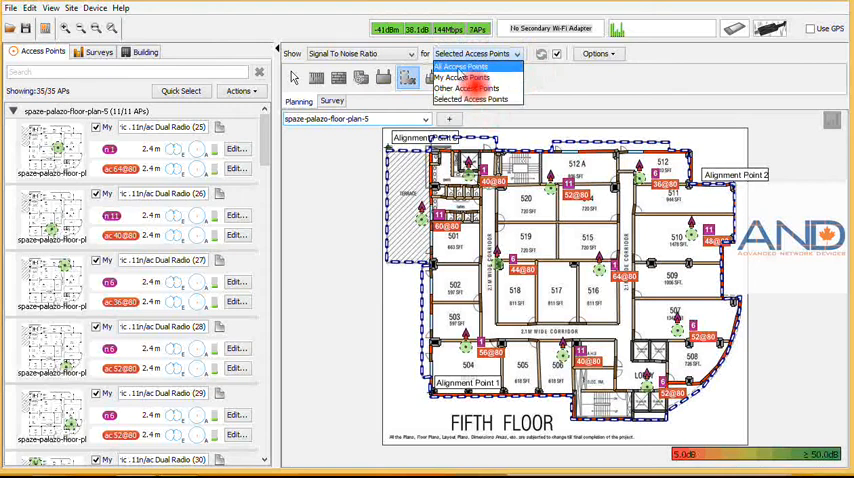
- Use all access points, try Data Rate and Interference/Noise, then return to Signal To Noise Ratio
{"action": "left_click", "coordinate": [461, 66]}
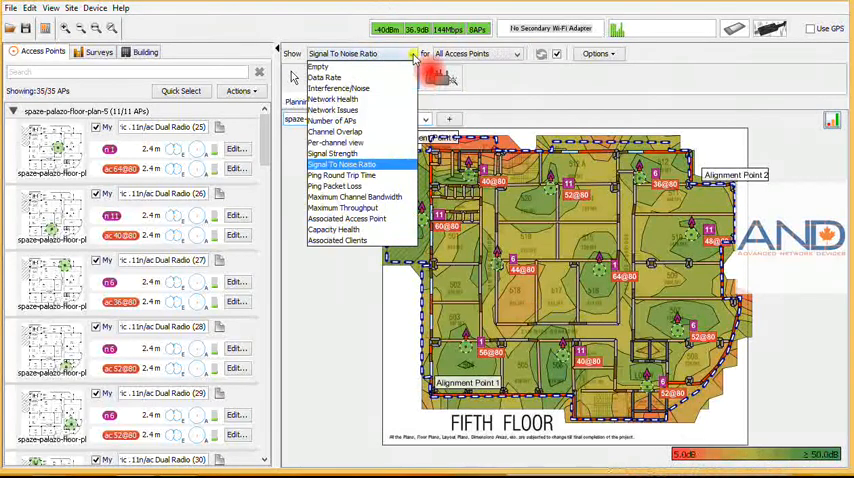
{"action": "left_click", "coordinate": [324, 77]}
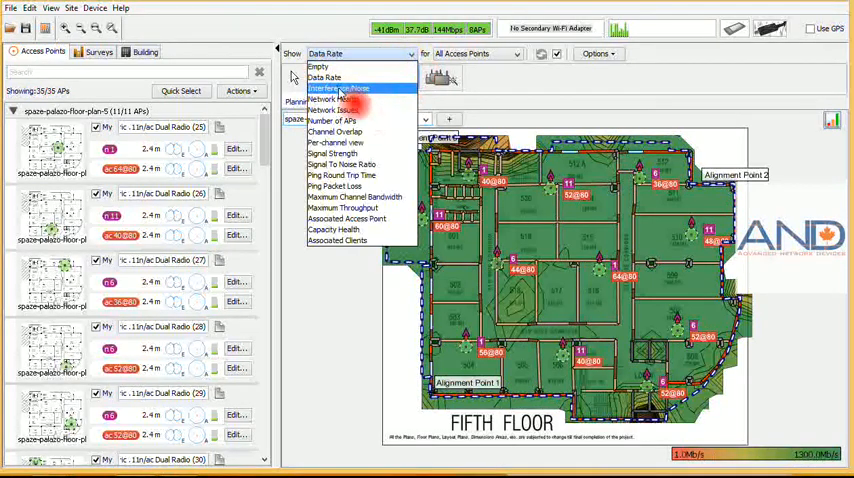
{"action": "left_click", "coordinate": [340, 88]}
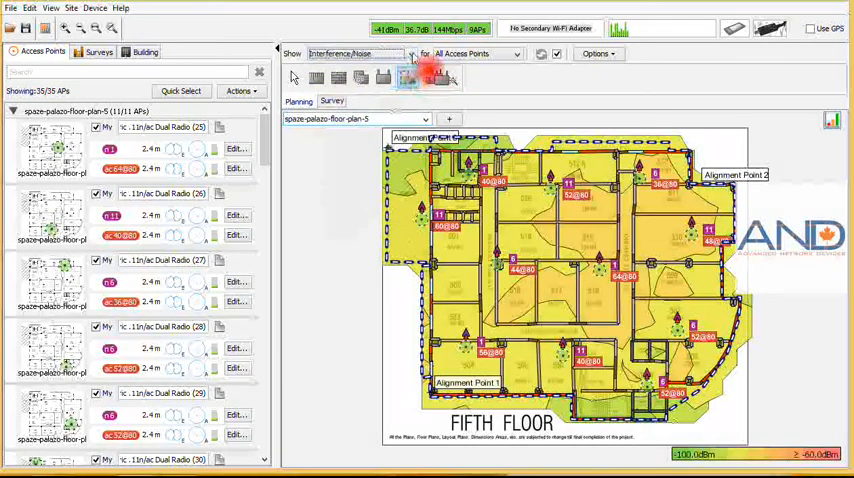
{"action": "left_click", "coordinate": [355, 53]}
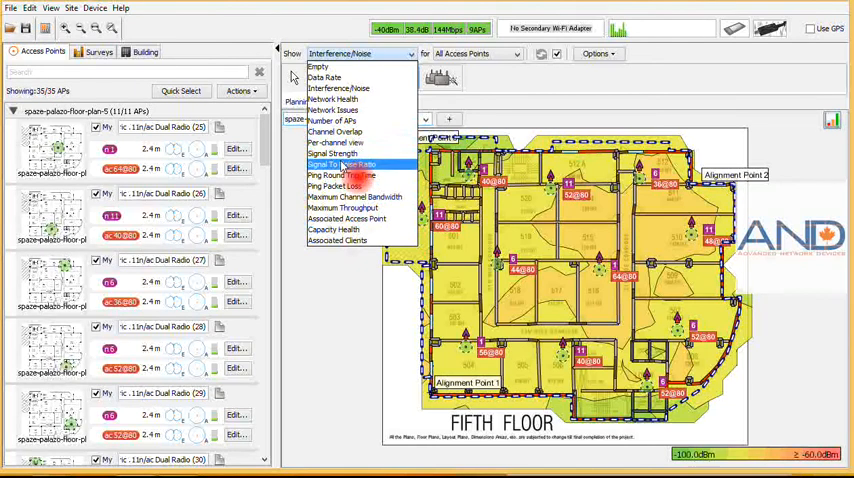
{"action": "left_click", "coordinate": [343, 164]}
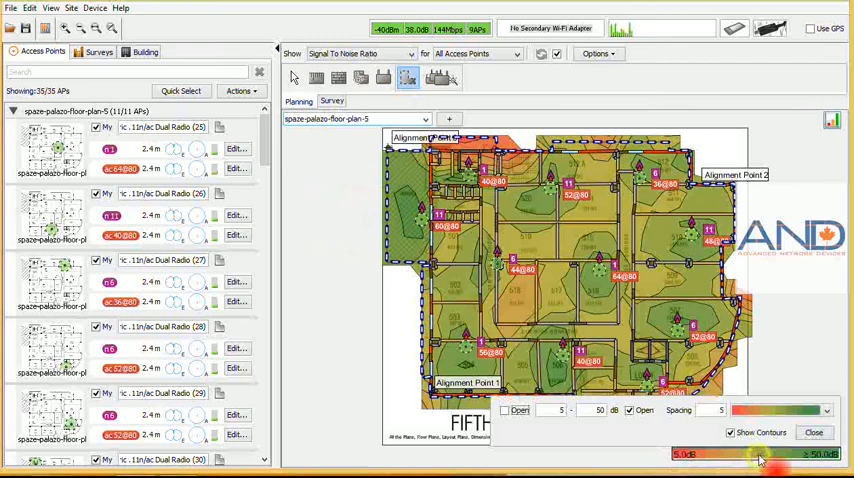
- Set SNR contours to 10–50 dB, spacing 2, rainbow; limit to selected APs; choose channel 52
{"action": "left_click", "coordinate": [790, 335]}
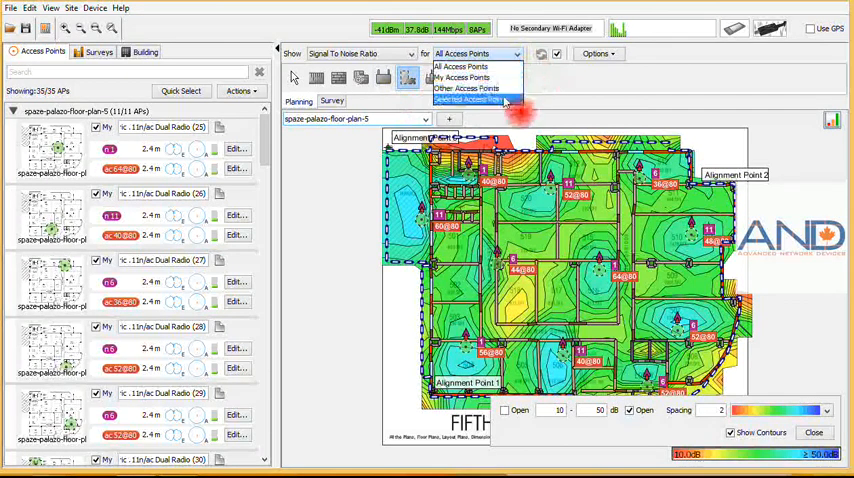
{"action": "left_click", "coordinate": [470, 99]}
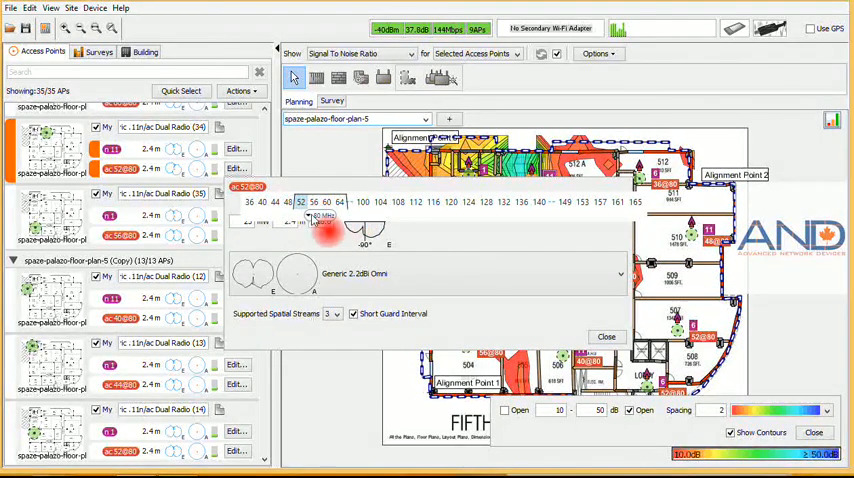
{"action": "left_click", "coordinate": [325, 218]}
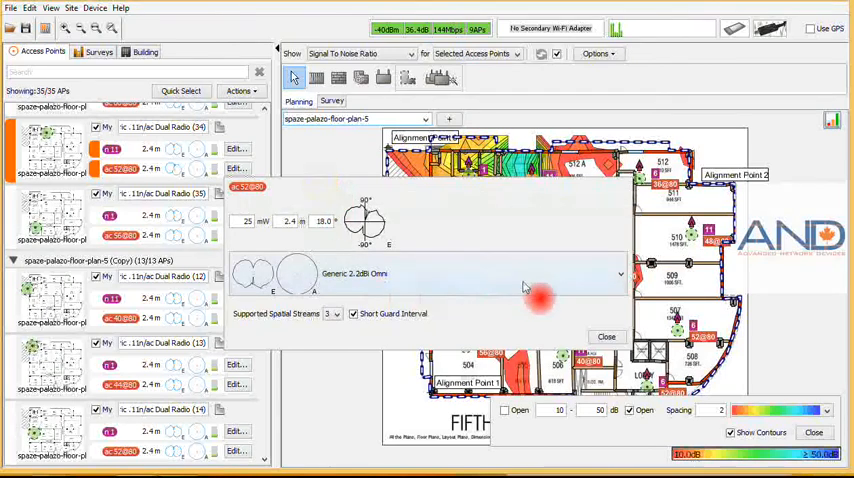
- Keep the Generic 2.2dBi Omni antenna, close the AP editor, and switch to Network Health
{"action": "left_click", "coordinate": [620, 273]}
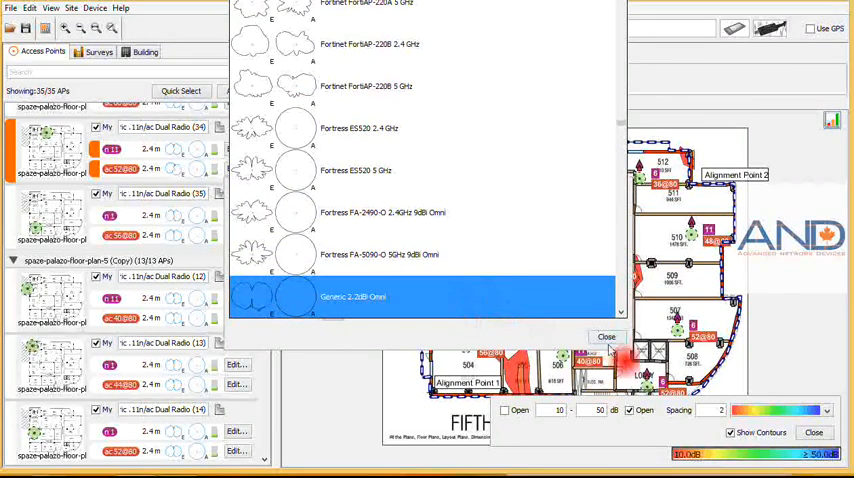
{"action": "left_click", "coordinate": [352, 296]}
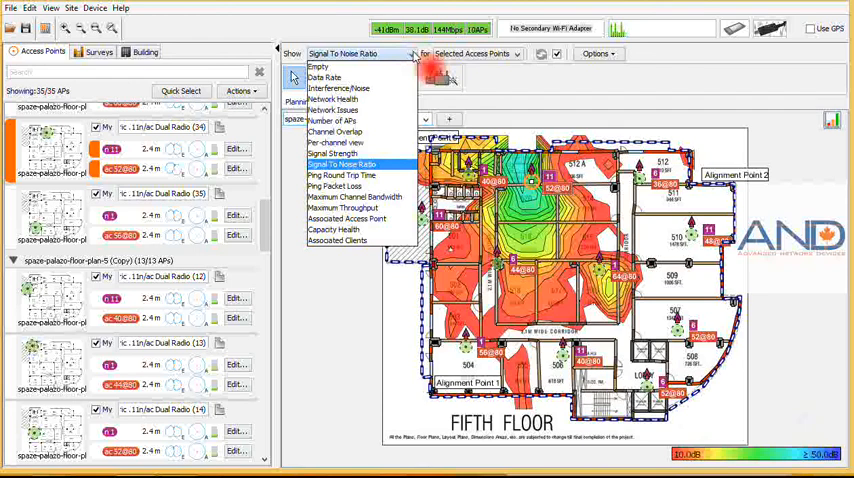
{"action": "left_click", "coordinate": [335, 99]}
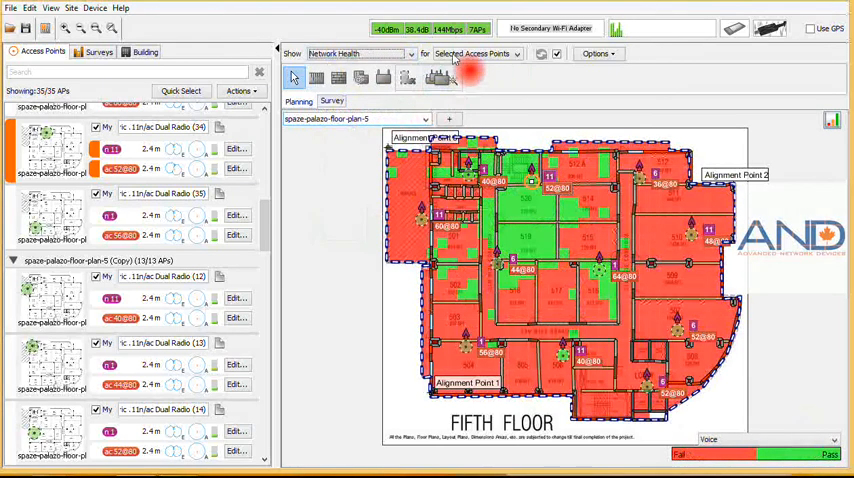
- Show Network Health for all access points, then switch to the Channel Overlap map
{"action": "left_click", "coordinate": [470, 53]}
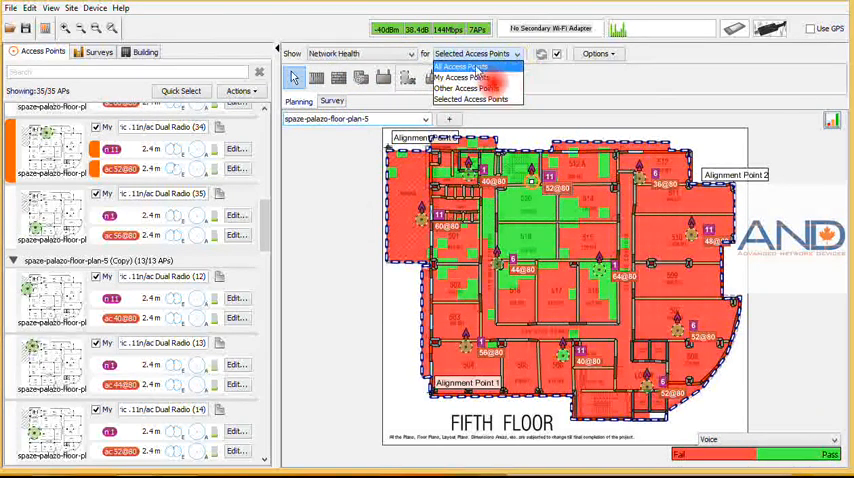
{"action": "left_click", "coordinate": [460, 66]}
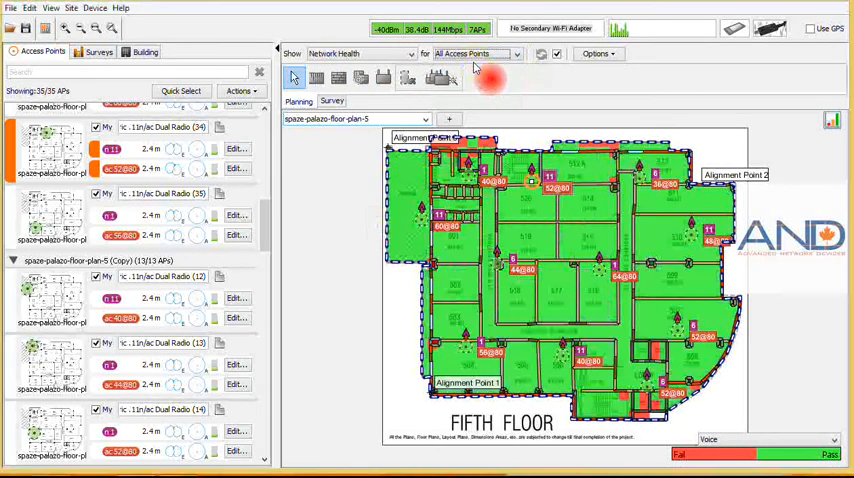
{"action": "left_click", "coordinate": [358, 53]}
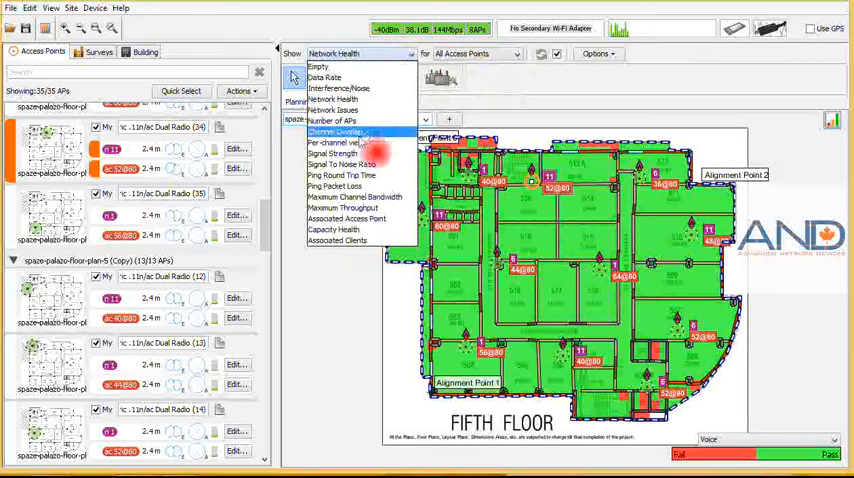
{"action": "left_click", "coordinate": [337, 132]}
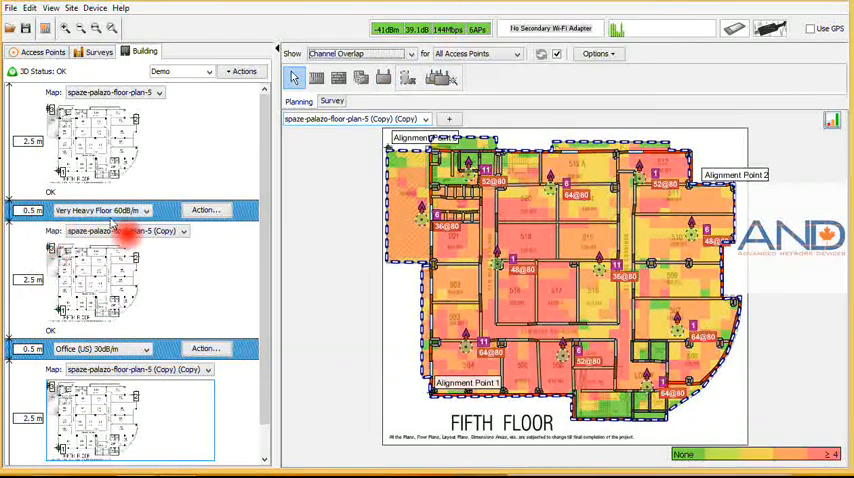
- Browse the floor attenuation options beside Very Heavy Floor 60dB/m, then return to the 35-access-point list
{"action": "left_click", "coordinate": [146, 210]}
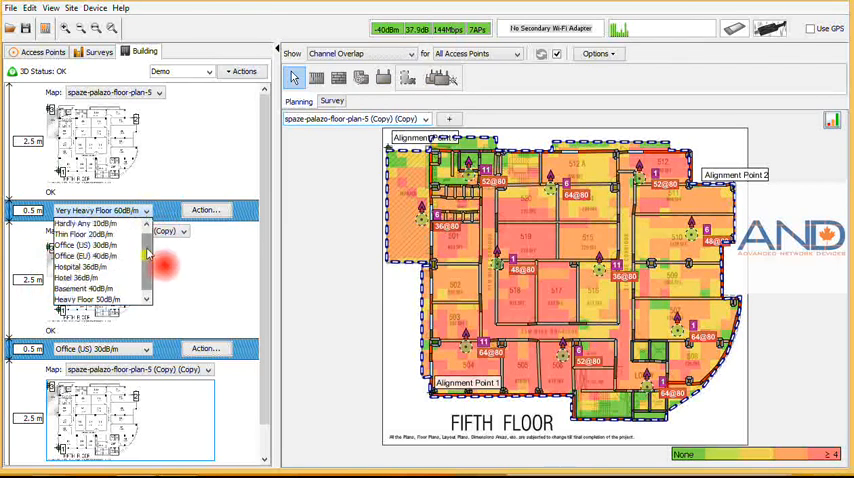
{"action": "left_click", "coordinate": [85, 256]}
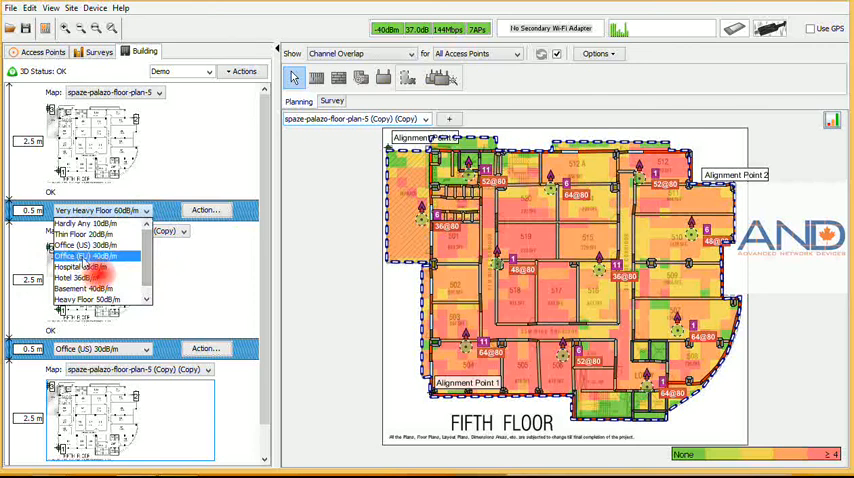
{"action": "left_click", "coordinate": [95, 256]}
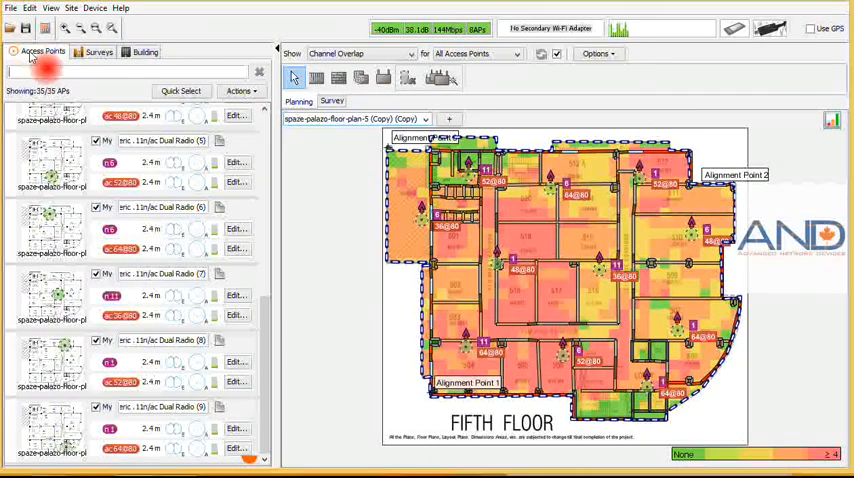
- Review and cancel the site report settings, then bring up the Cisco NCS/WCS export choices
{"action": "left_click", "coordinate": [11, 8]}
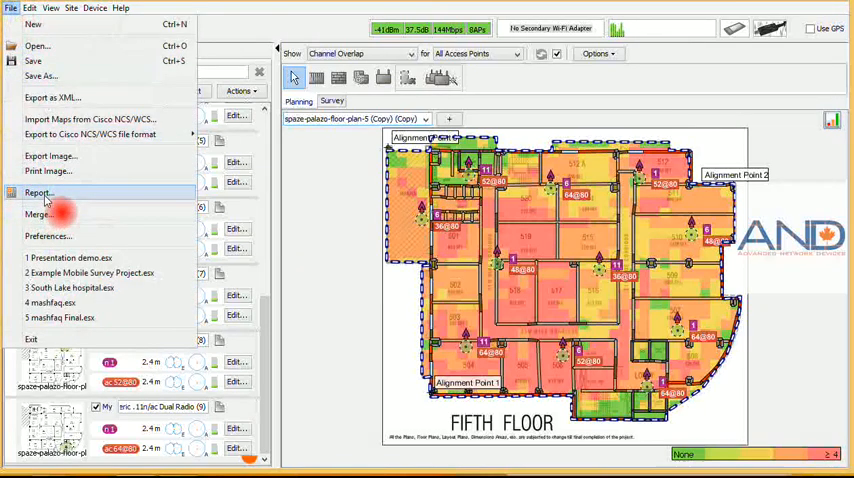
{"action": "left_click", "coordinate": [38, 192]}
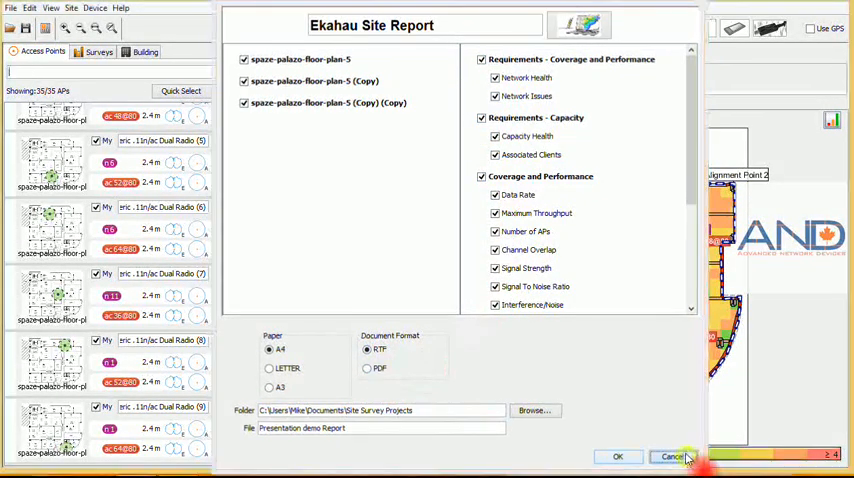
{"action": "left_click", "coordinate": [672, 457]}
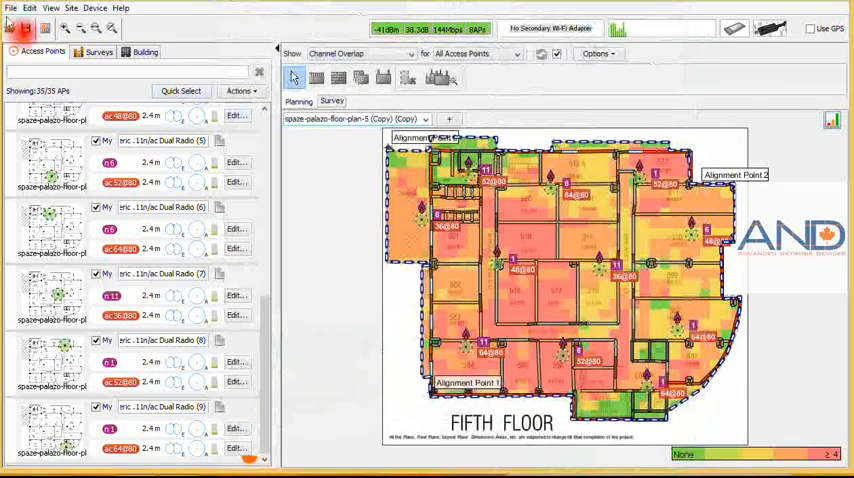
{"action": "left_click", "coordinate": [11, 8]}
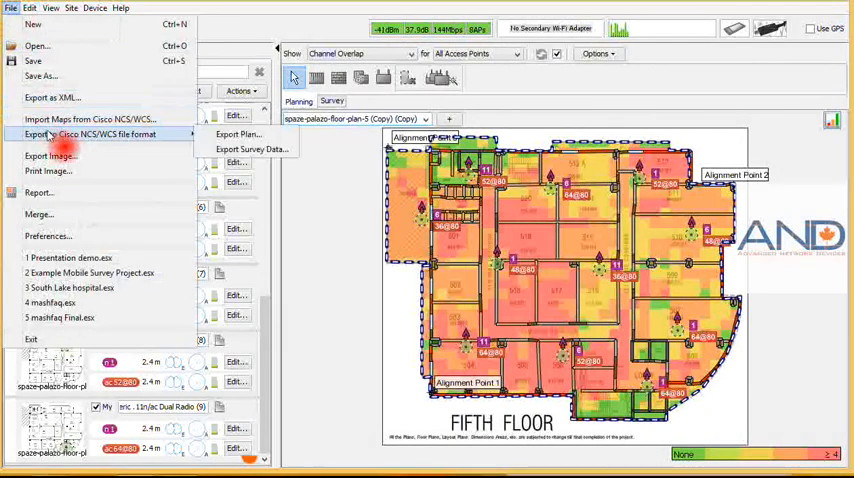